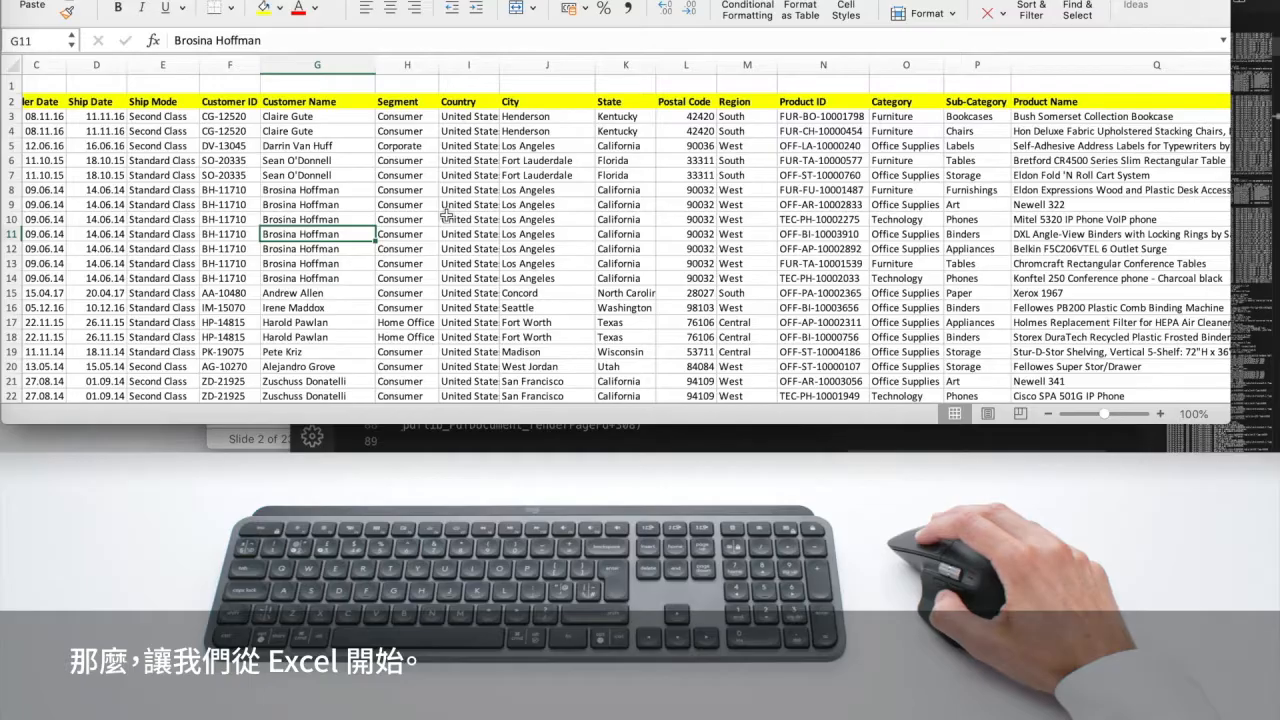
Skim down the Stack Overflow question list and pan across the wide content.
left_click(468, 233)
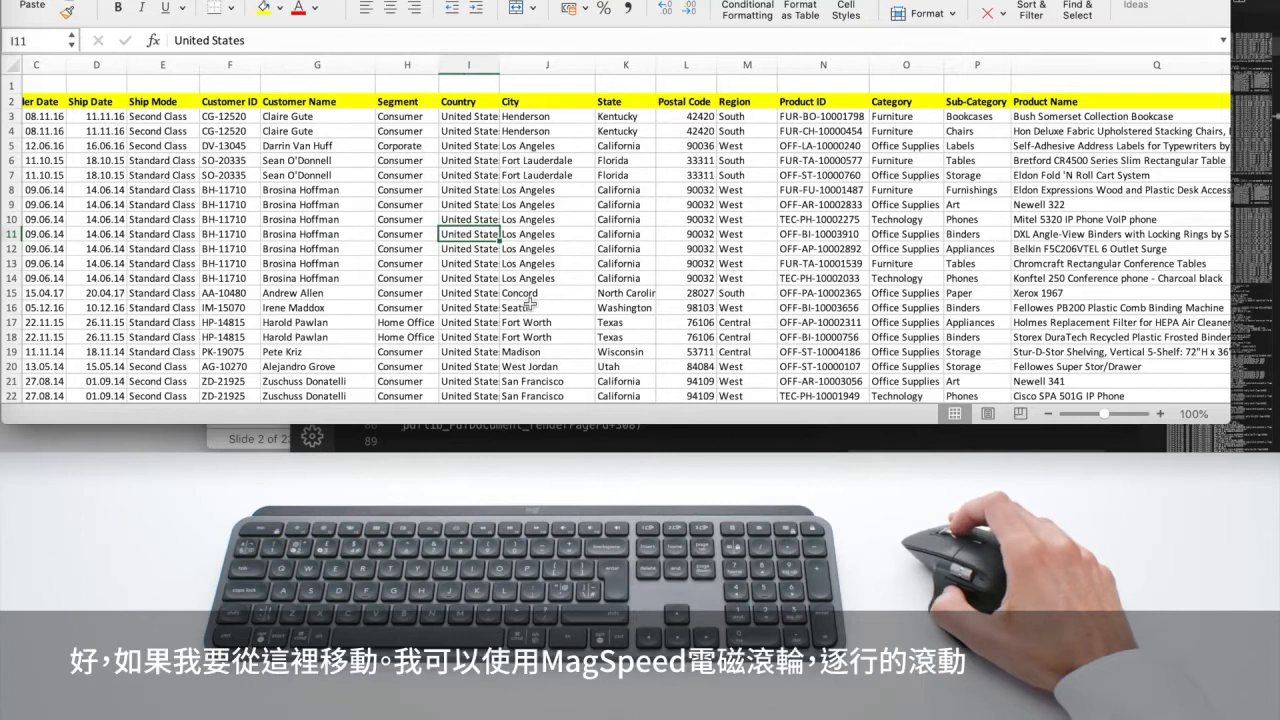
scroll("down", 3)
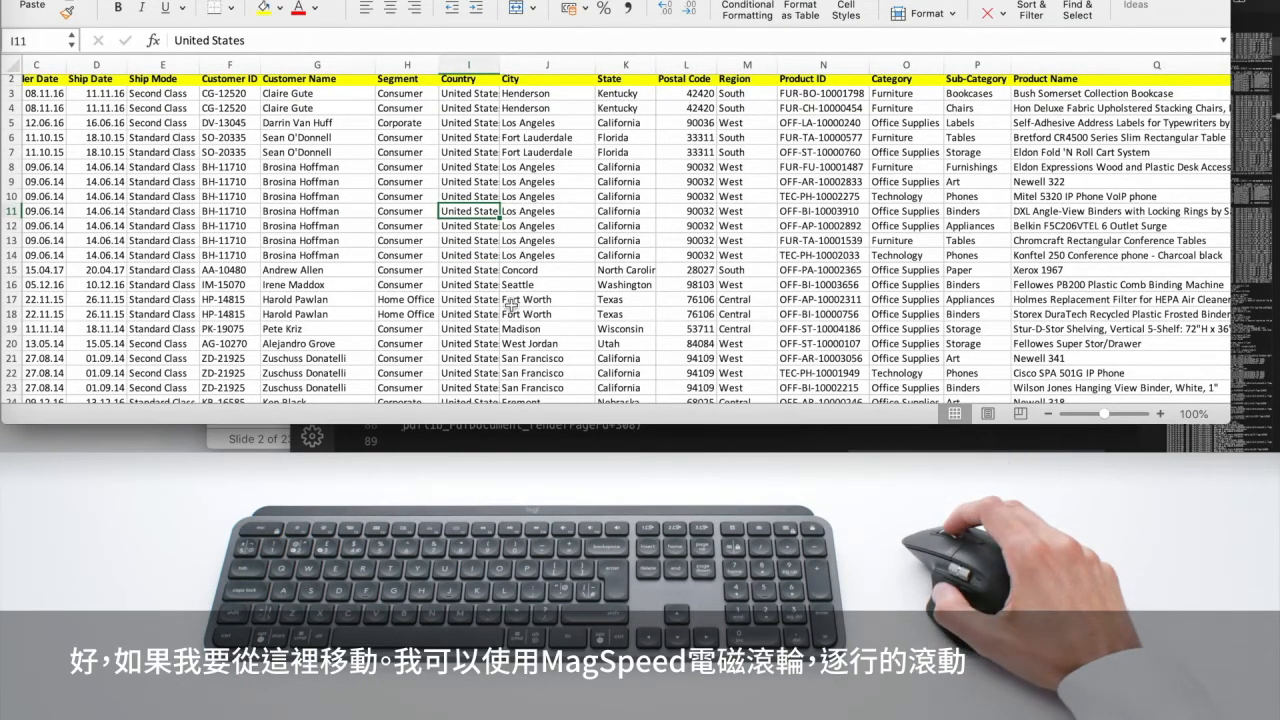
scroll("down", 3)
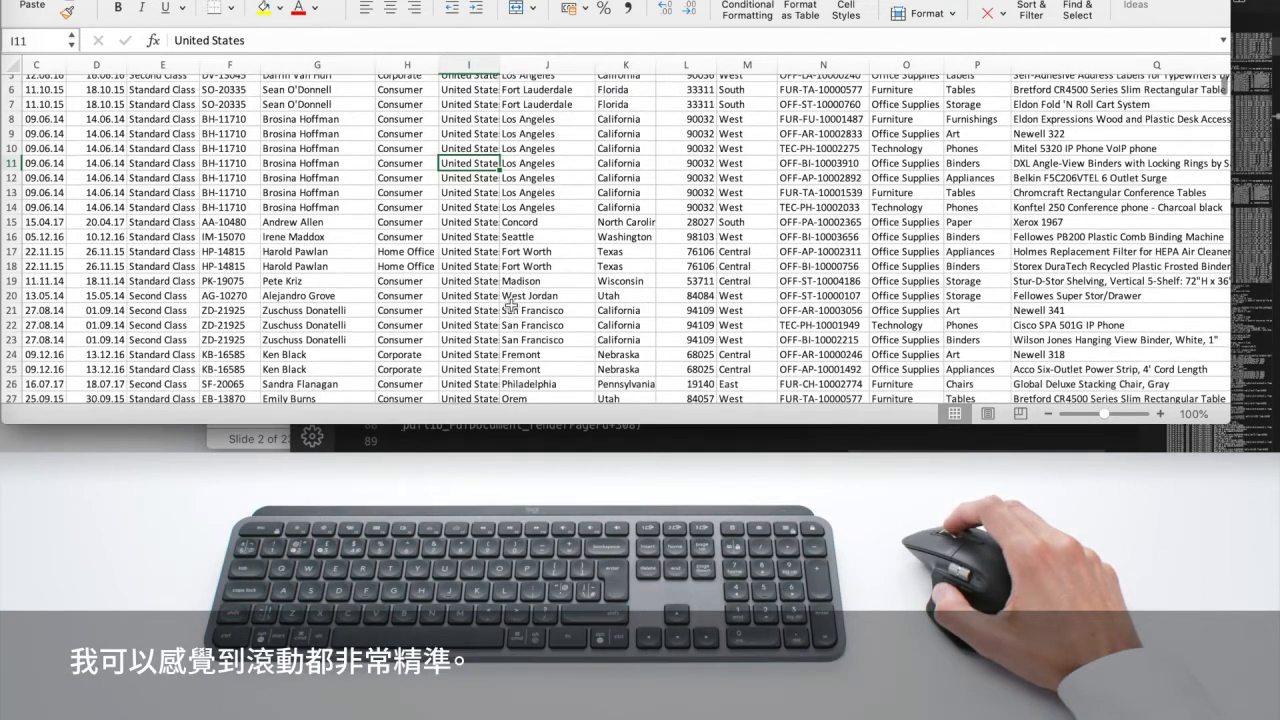
scroll("down", 3)
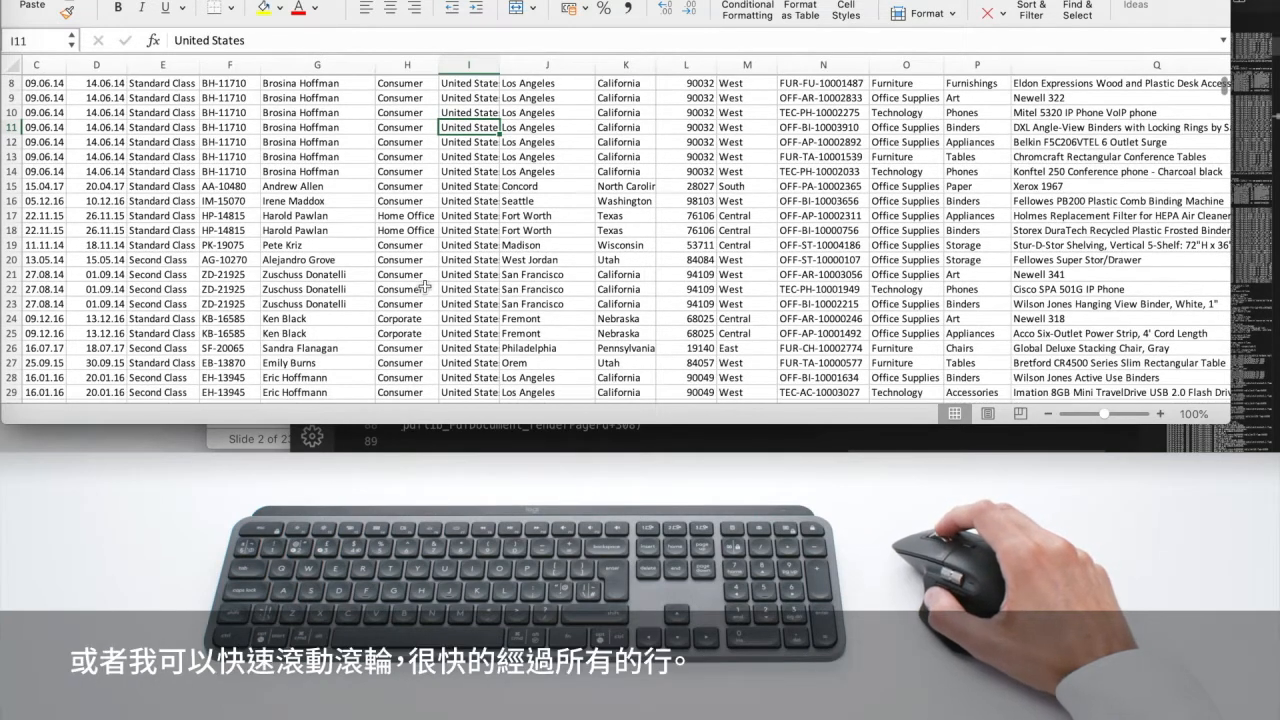
scroll("down", 3)
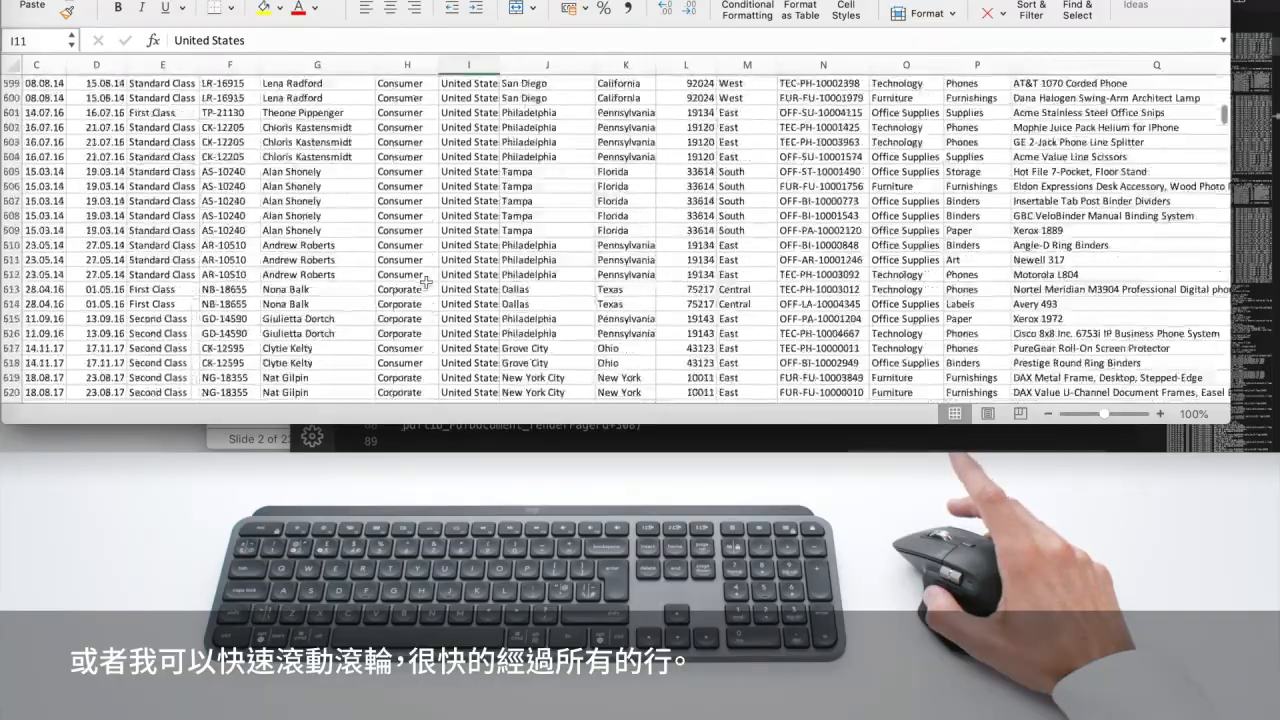
scroll("down", 3)
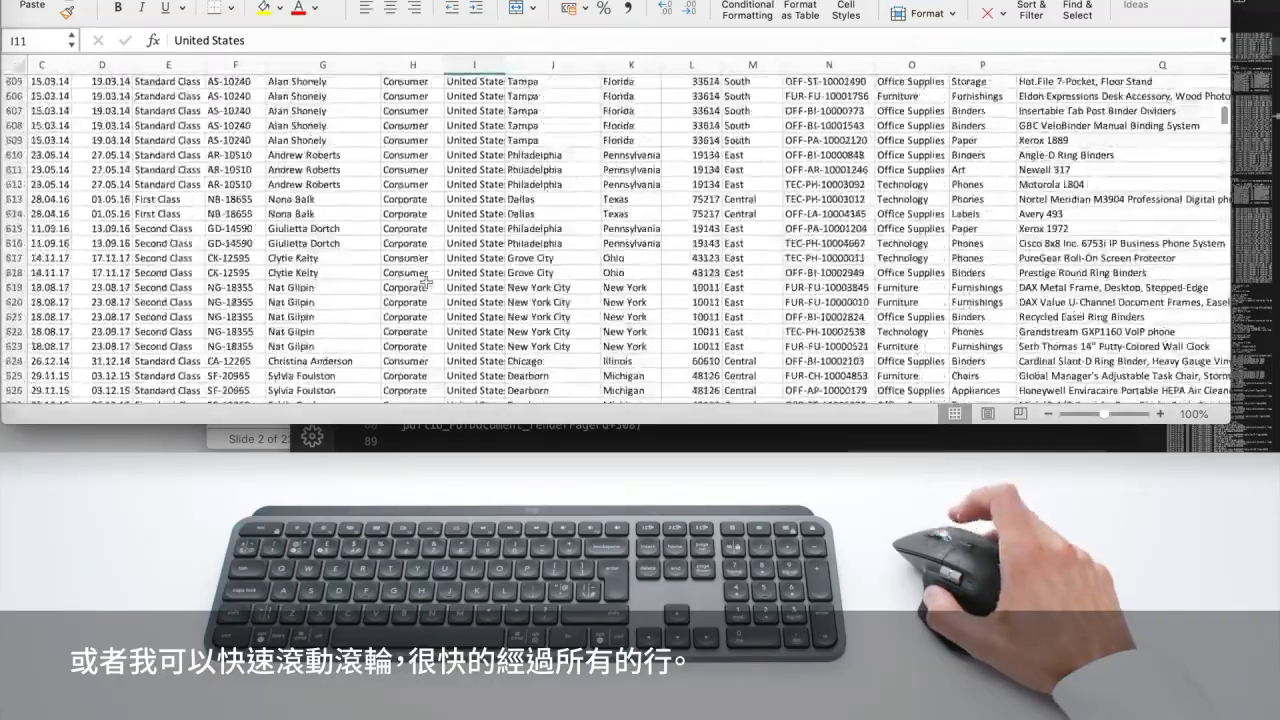
scroll("down", 3)
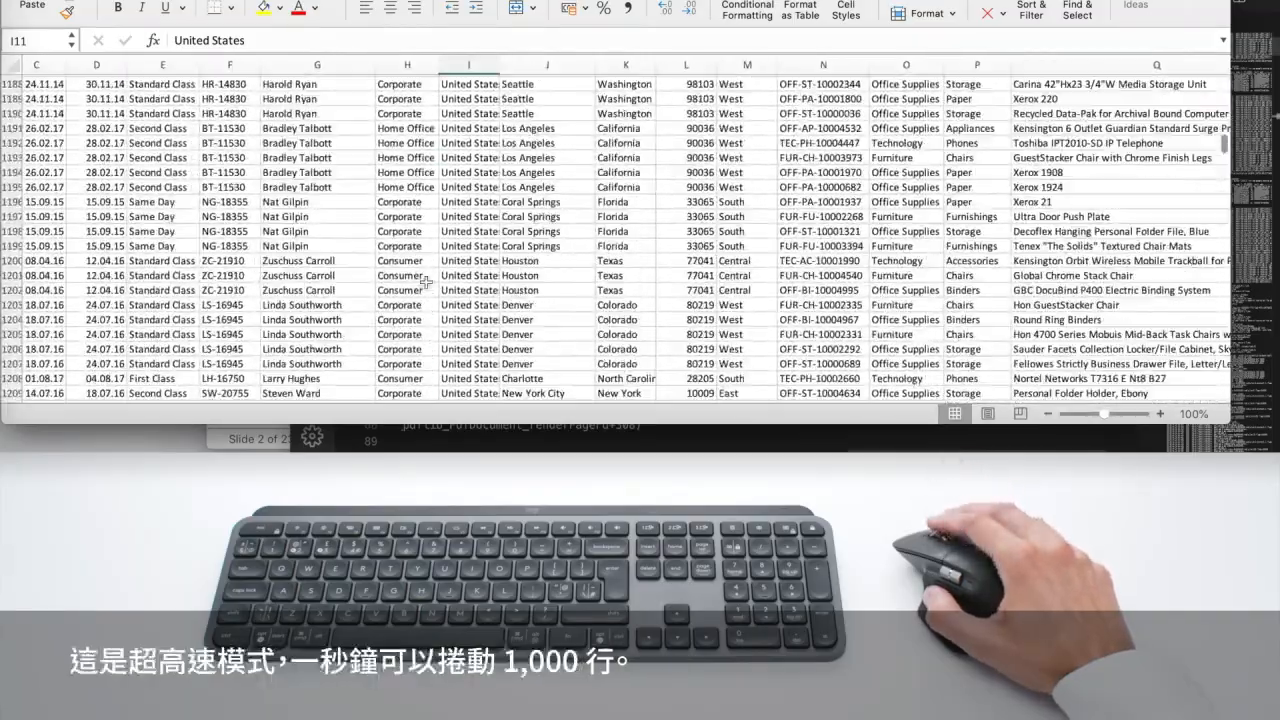
scroll("down", 3)
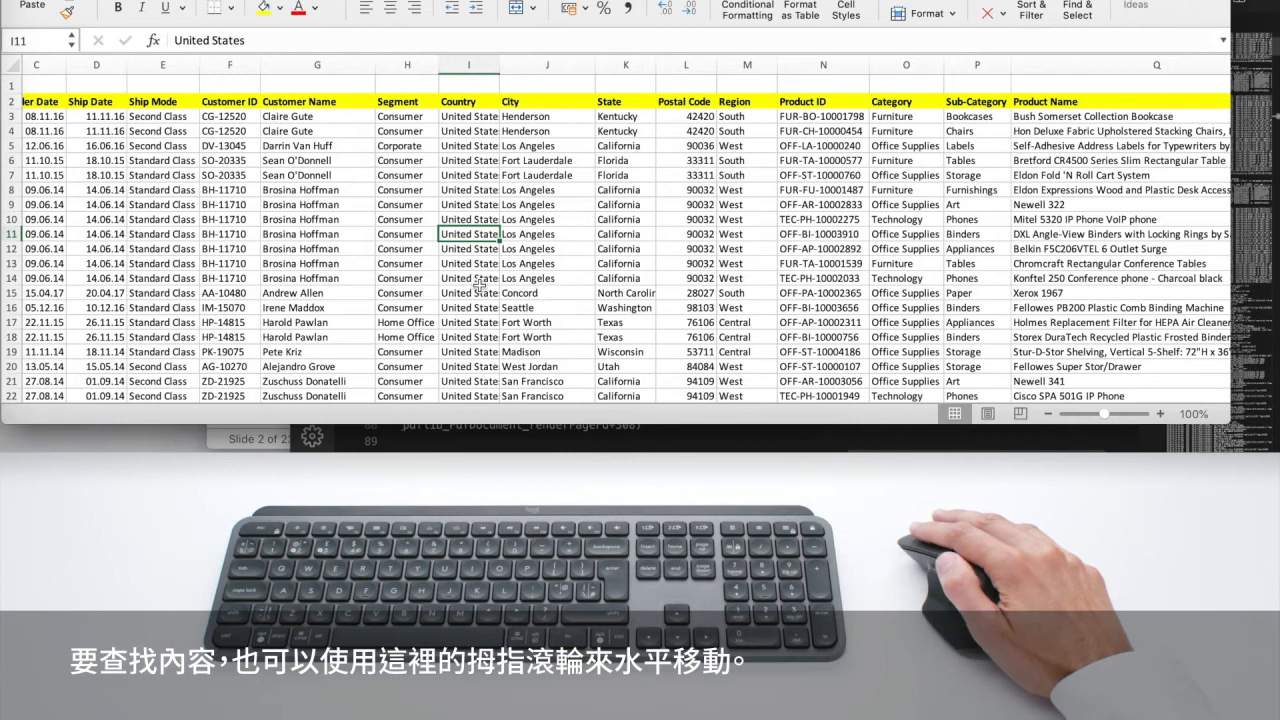
scroll("right", 3)
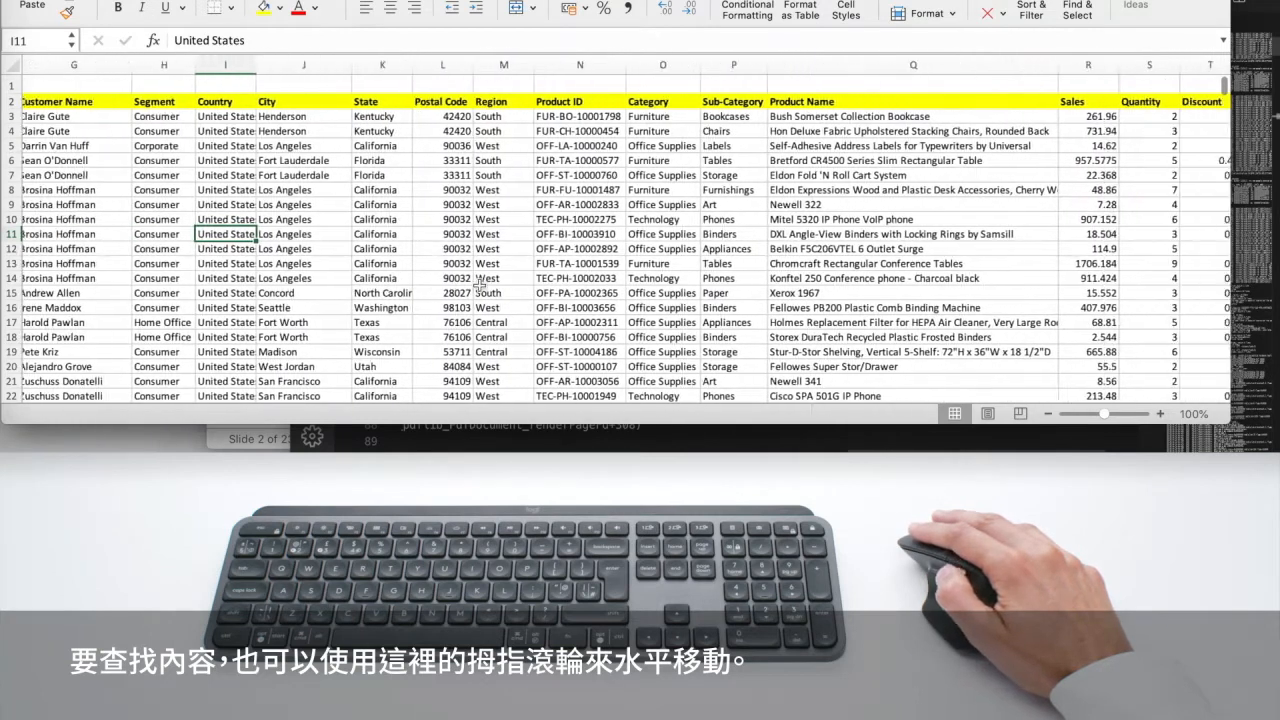
scroll("right", 3)
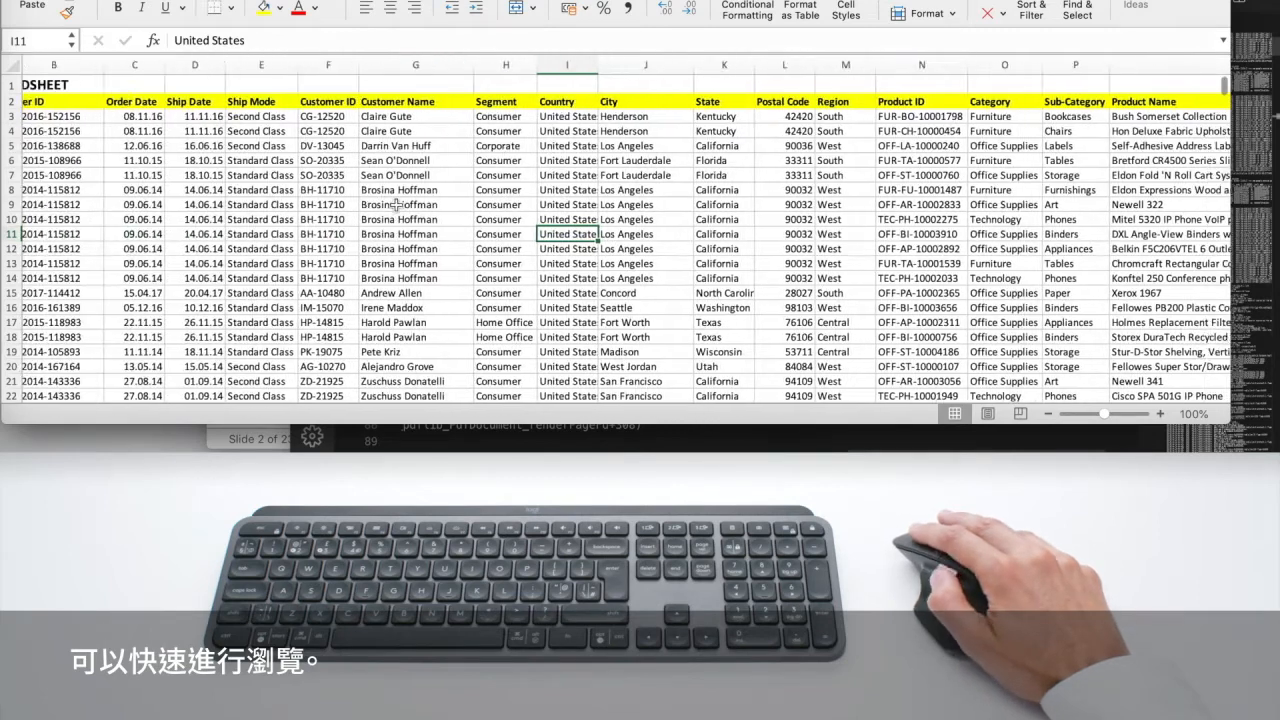
scroll("right", 3)
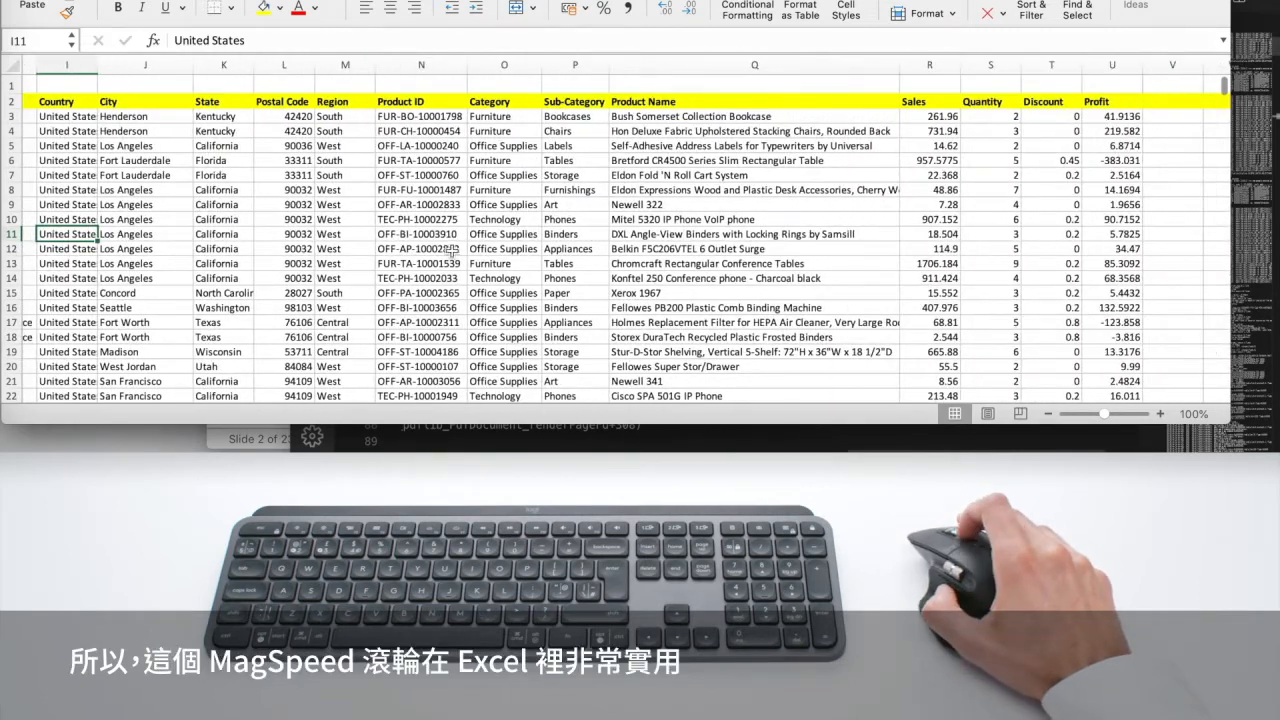
Scroll through the cursor question's answers, then down the Logitech keyboards shop page.
scroll("down", 3)
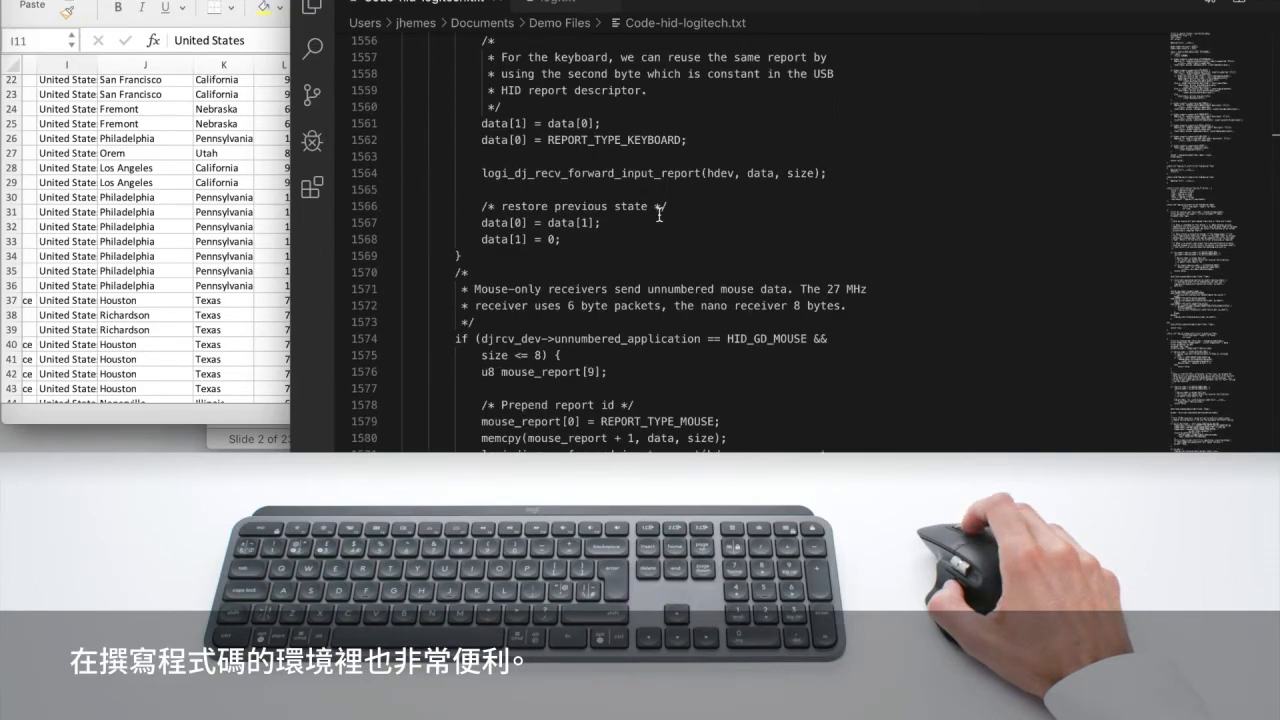
scroll("up", 3)
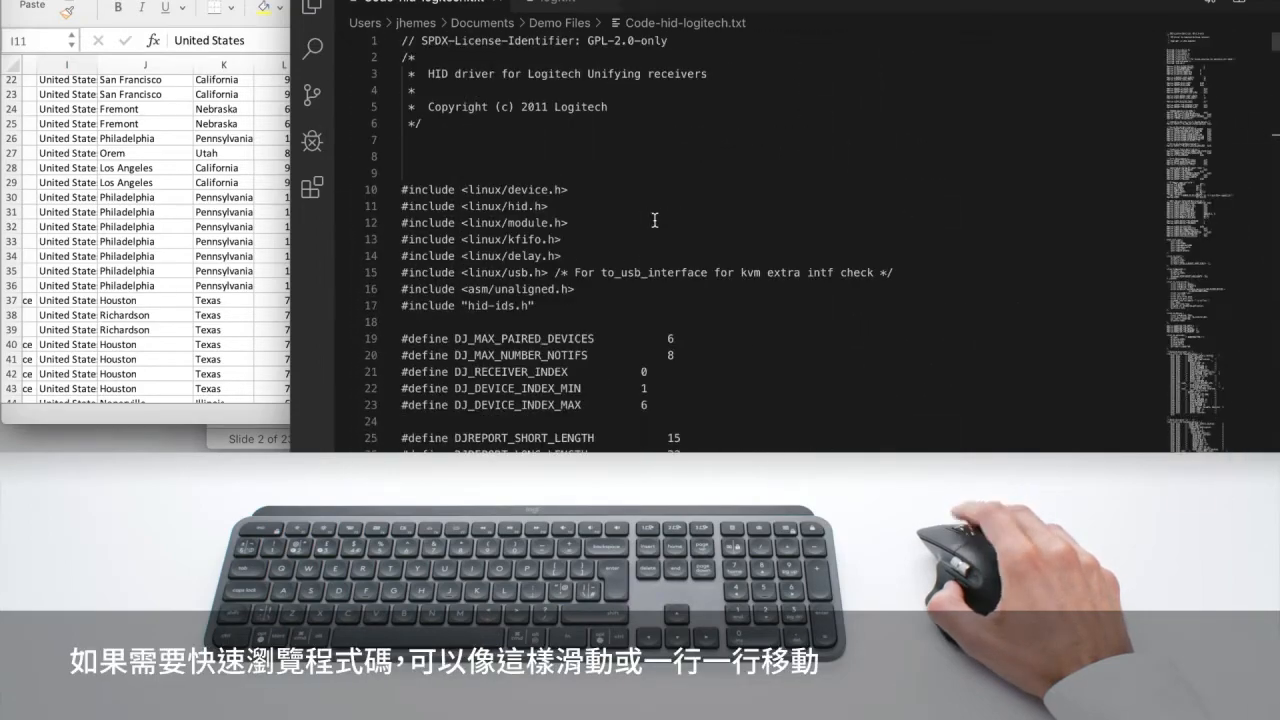
scroll("down", 3)
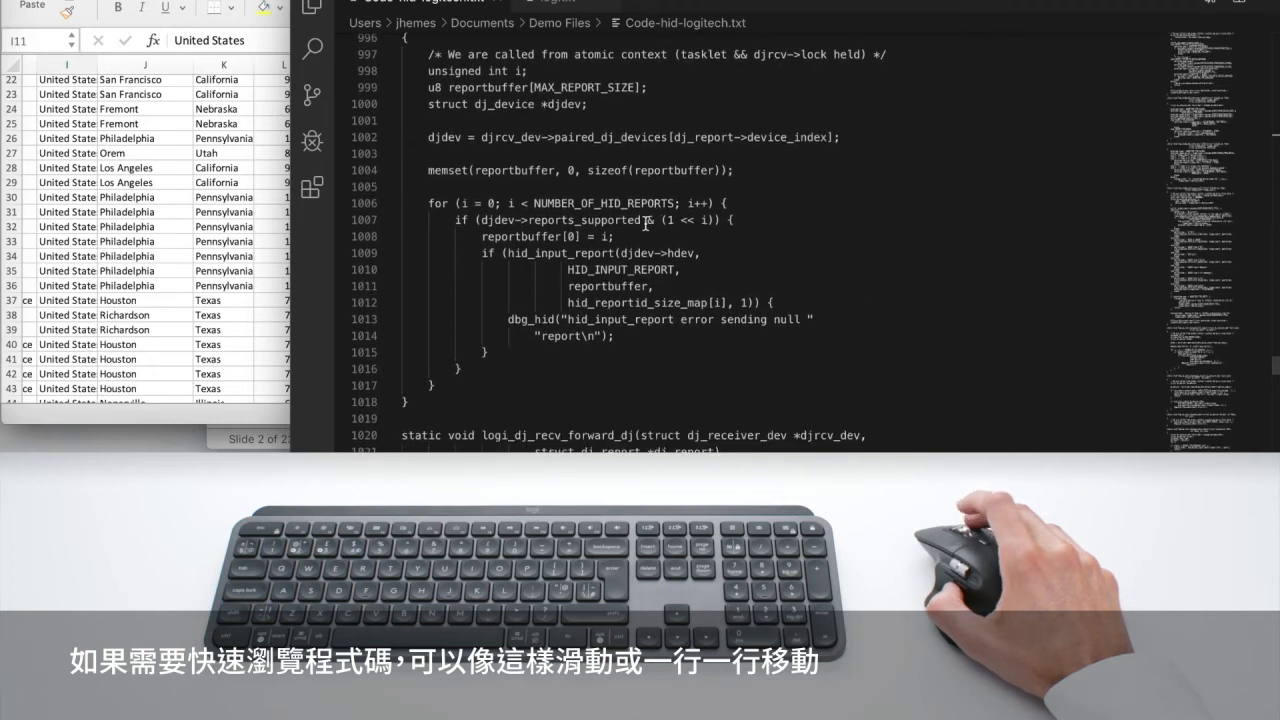
scroll("down", 3)
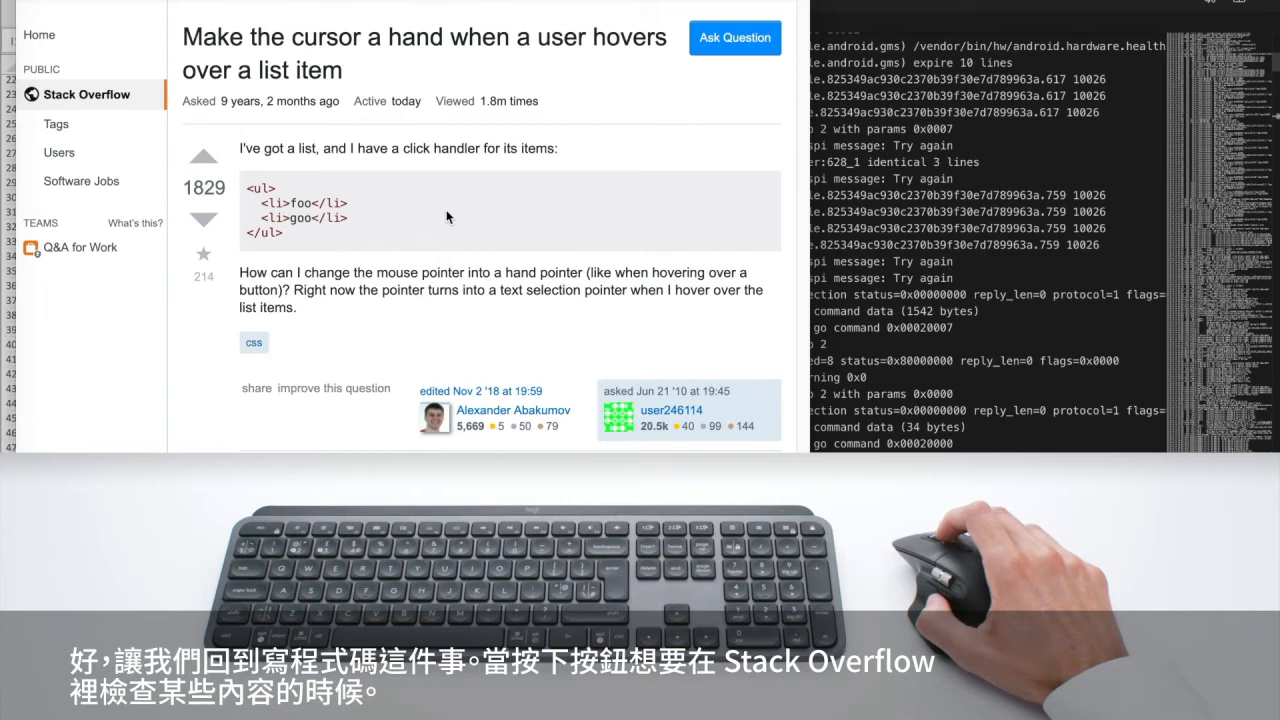
scroll("down", 3)
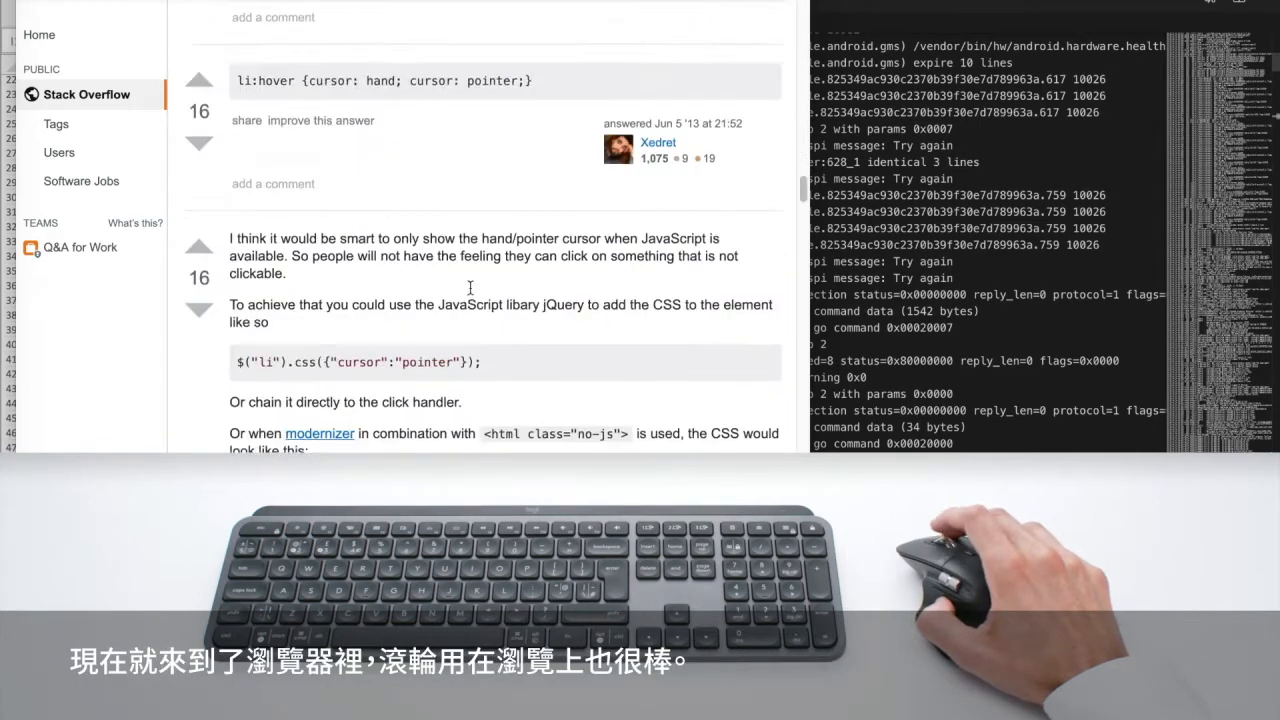
scroll("down", 3)
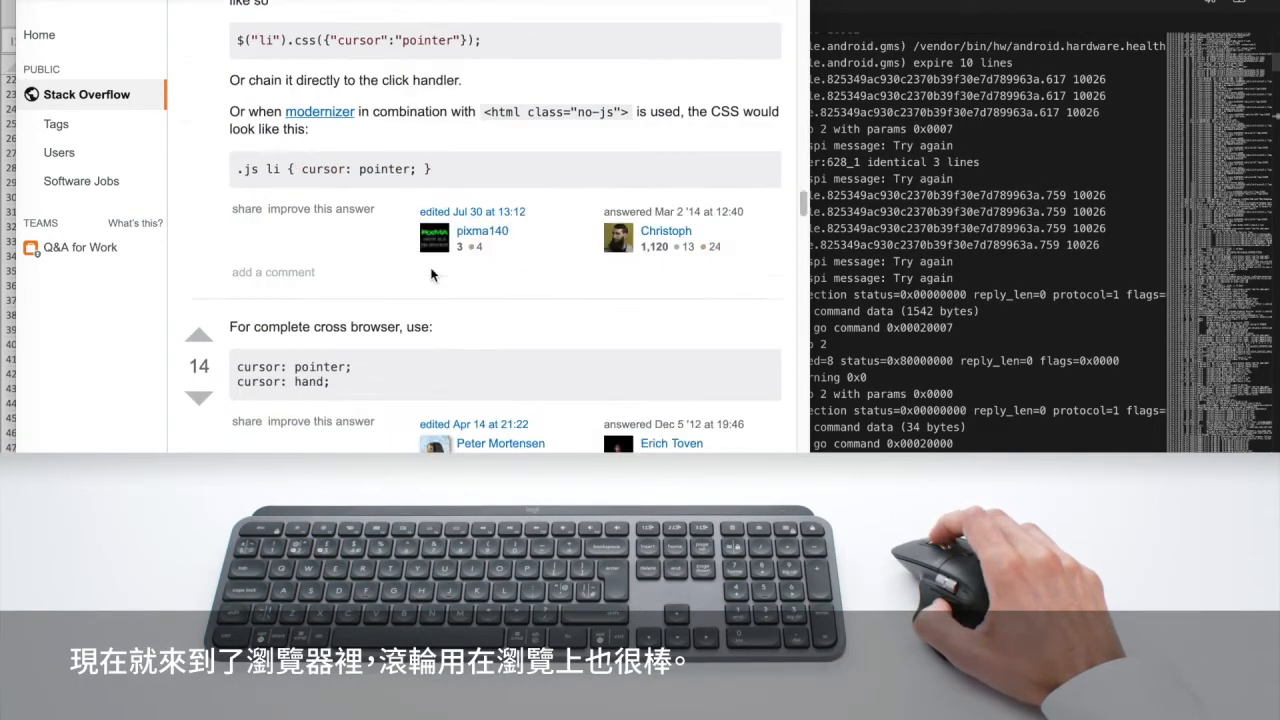
scroll("down", 3)
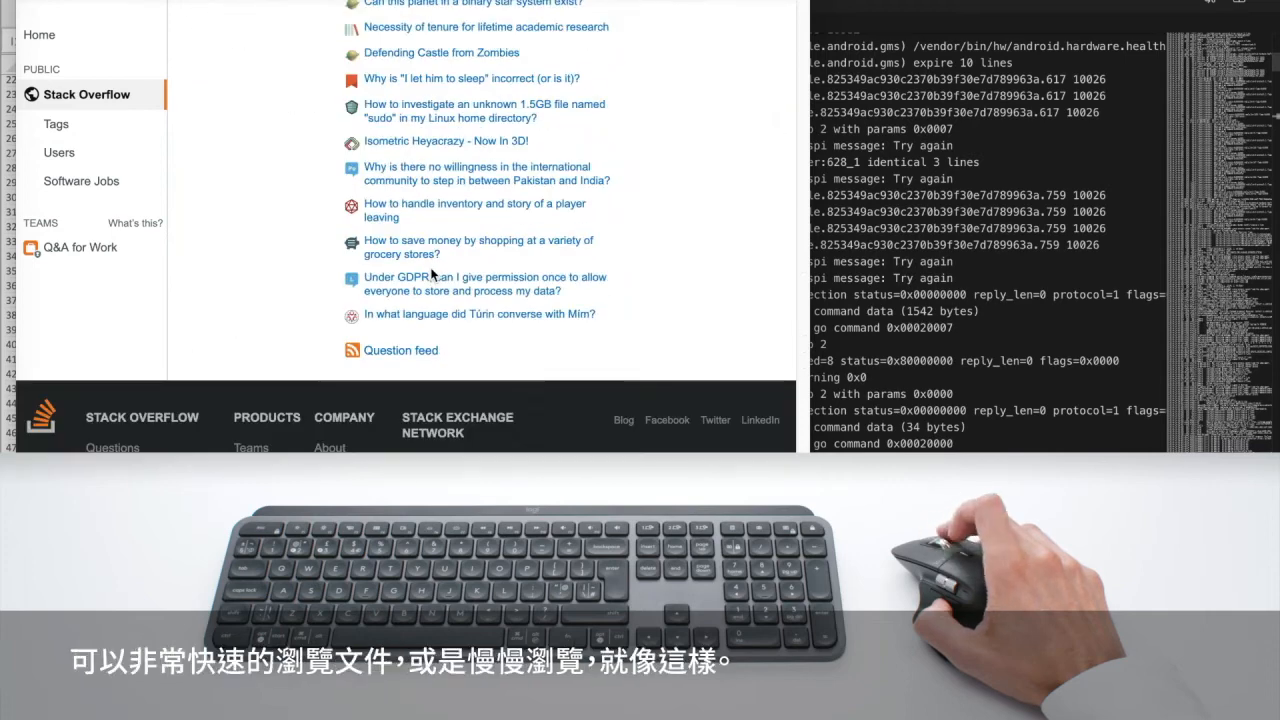
scroll("down", 3)
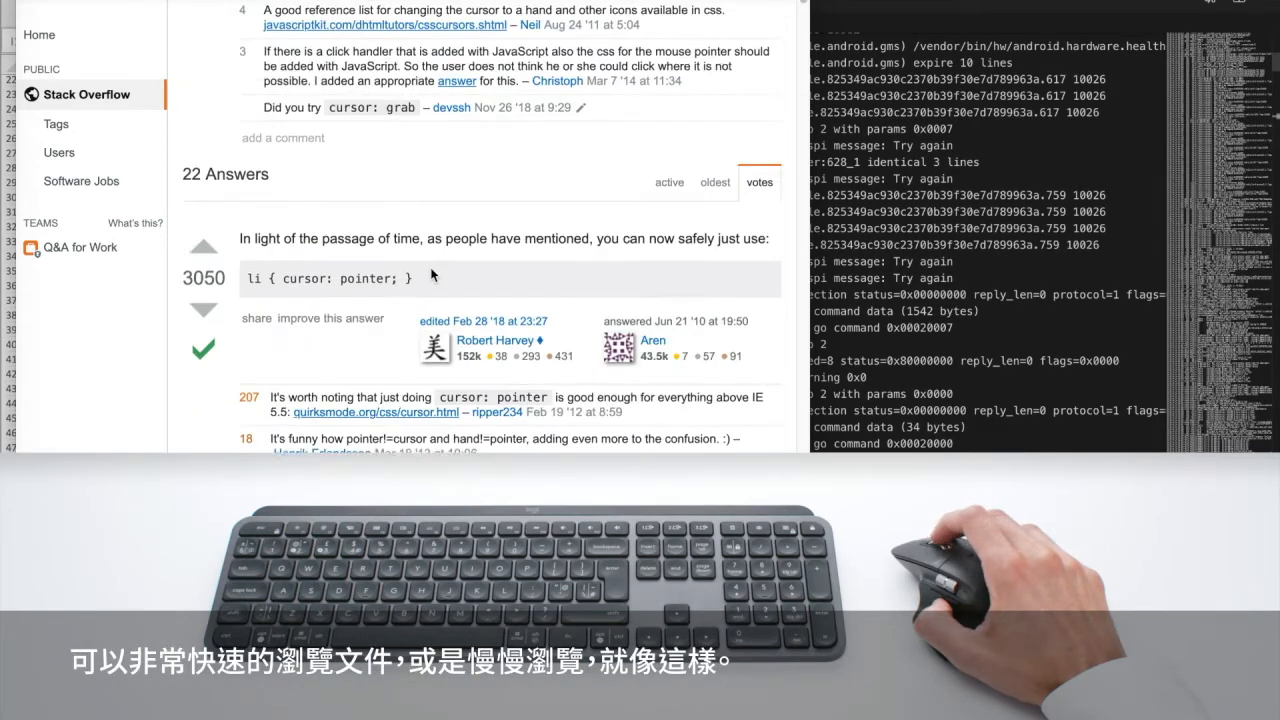
scroll("down", 3)
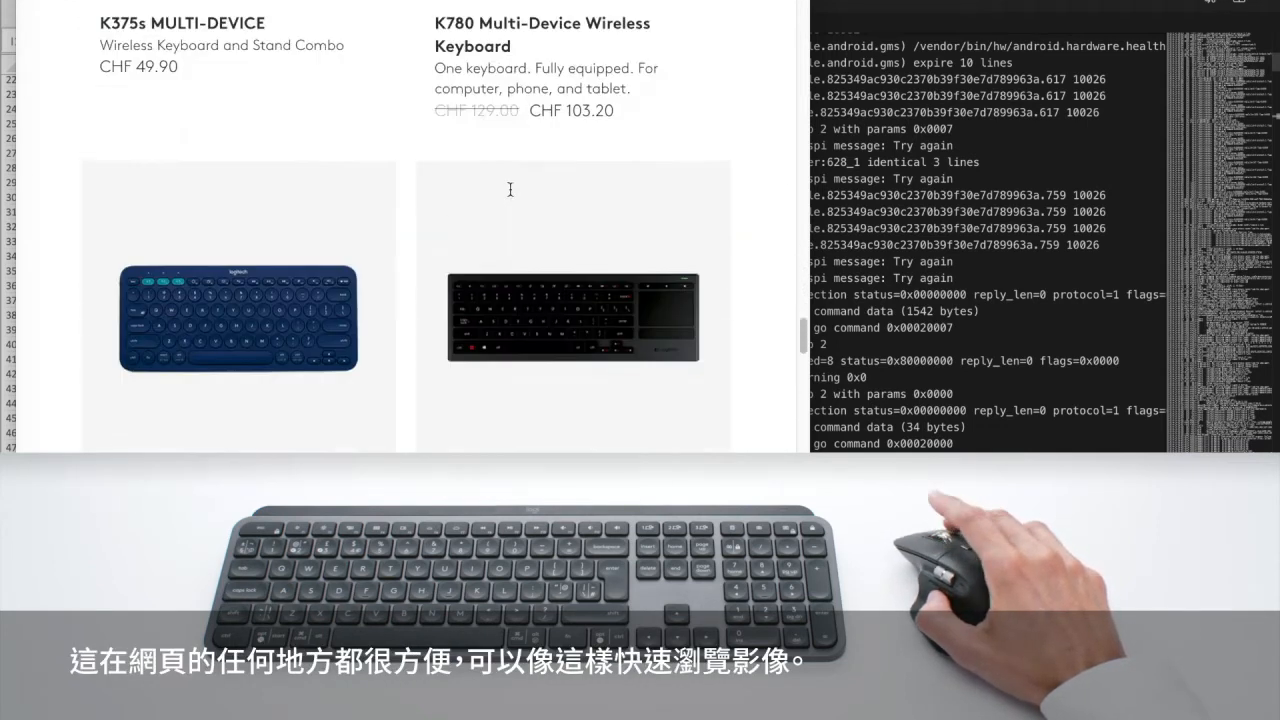
scroll("down", 3)
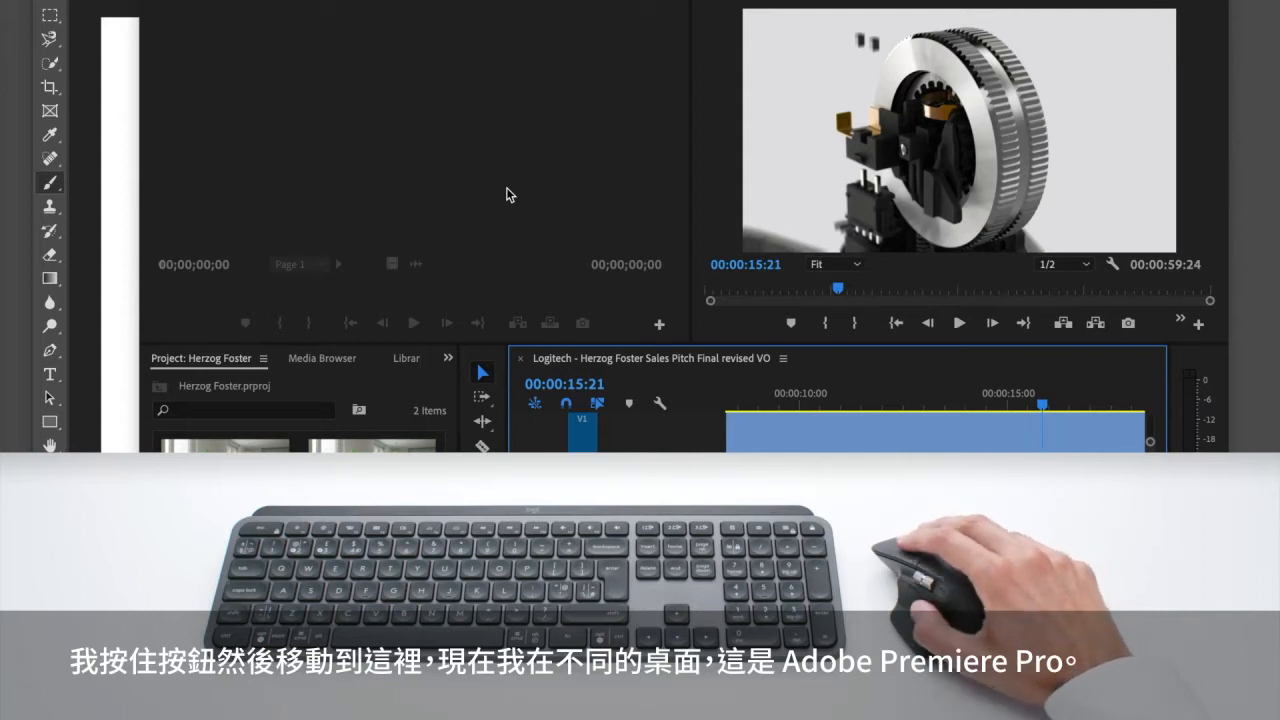
mouse_move(740, 143)
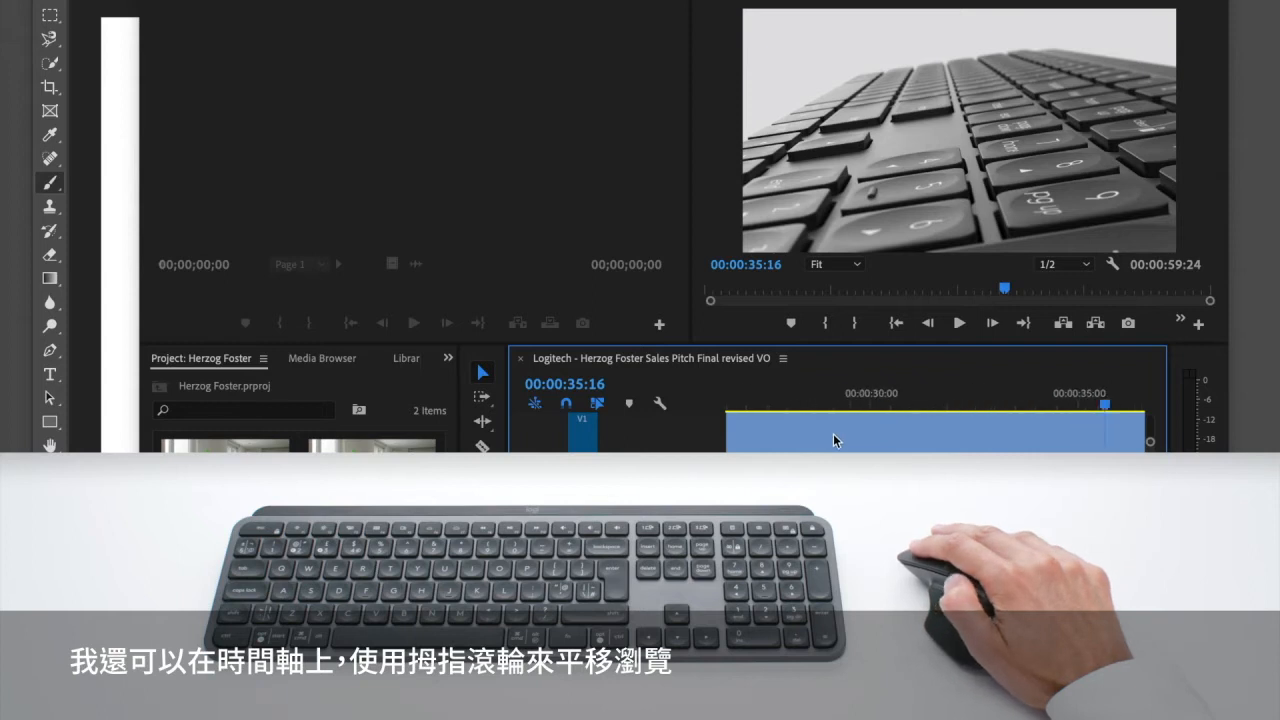
Pan the Premiere Pro timeline right so the playhead moves from 00:00:15:21 to 00:00:35:16.
scroll("right", 3)
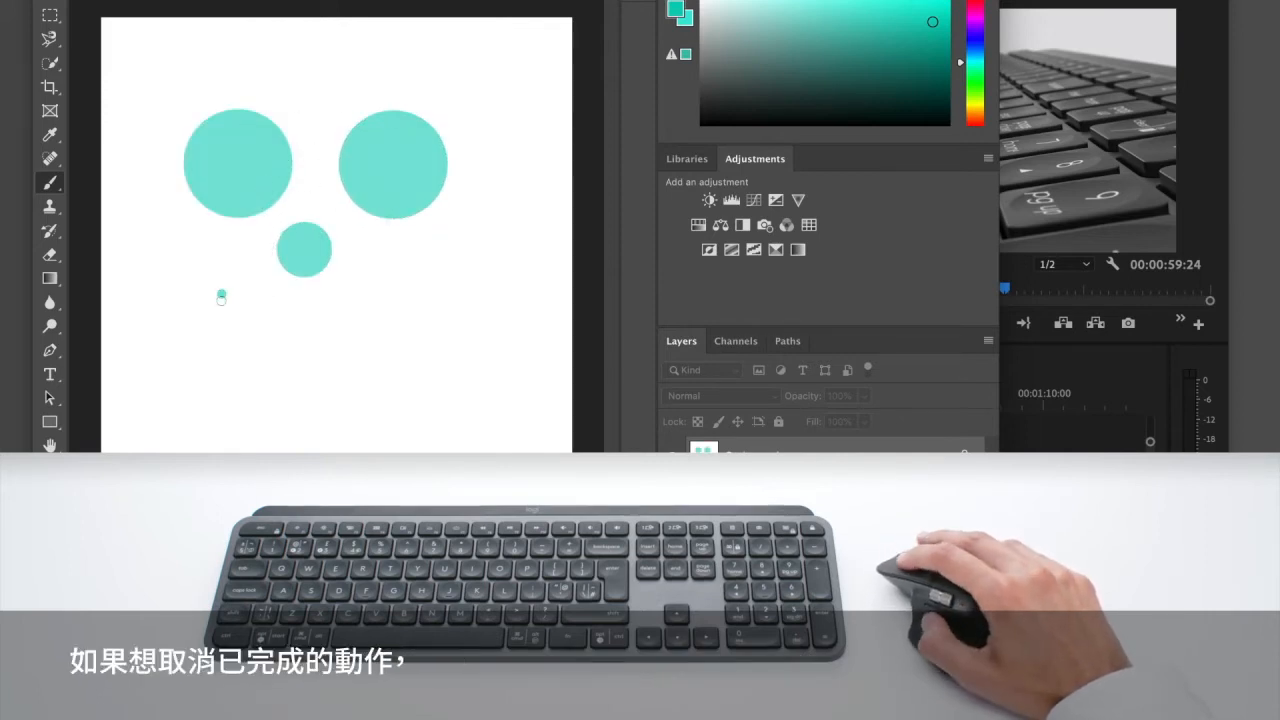
Brush darker pupils into the two large circles and a curved smile under the small one.
left_click_drag(222, 297, 410, 330)
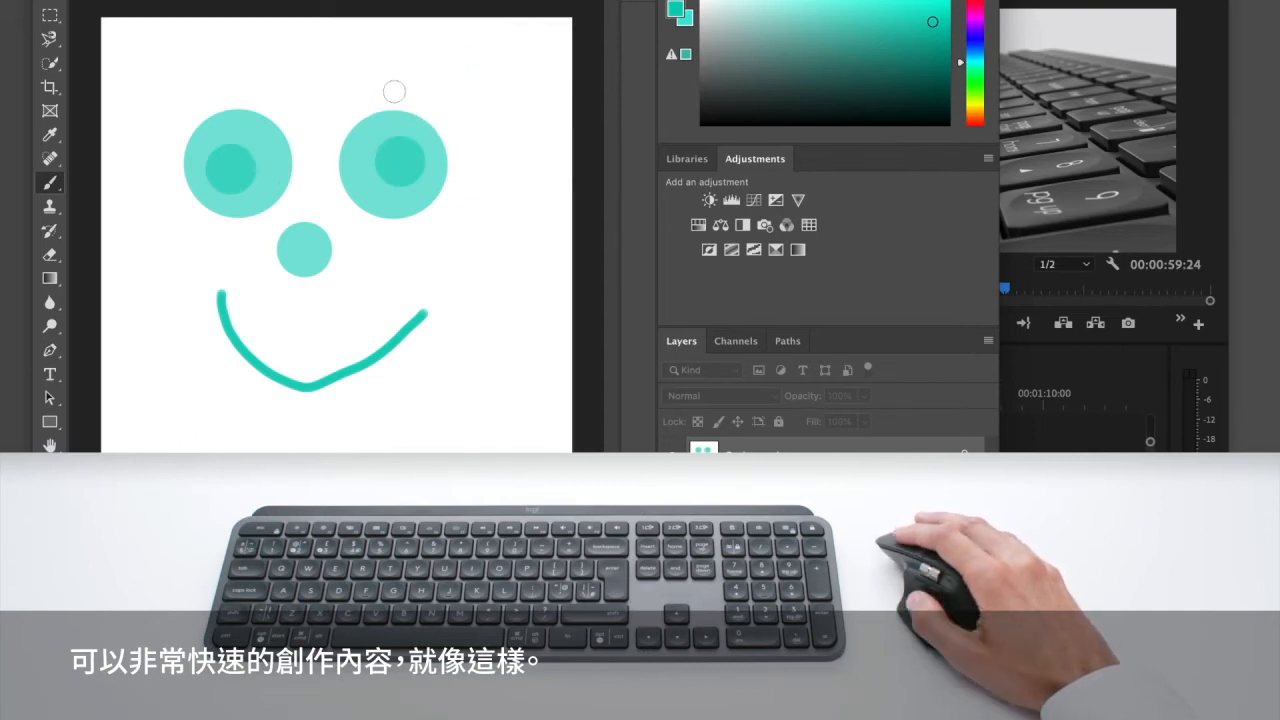
left_click_drag(393, 91, 460, 60)
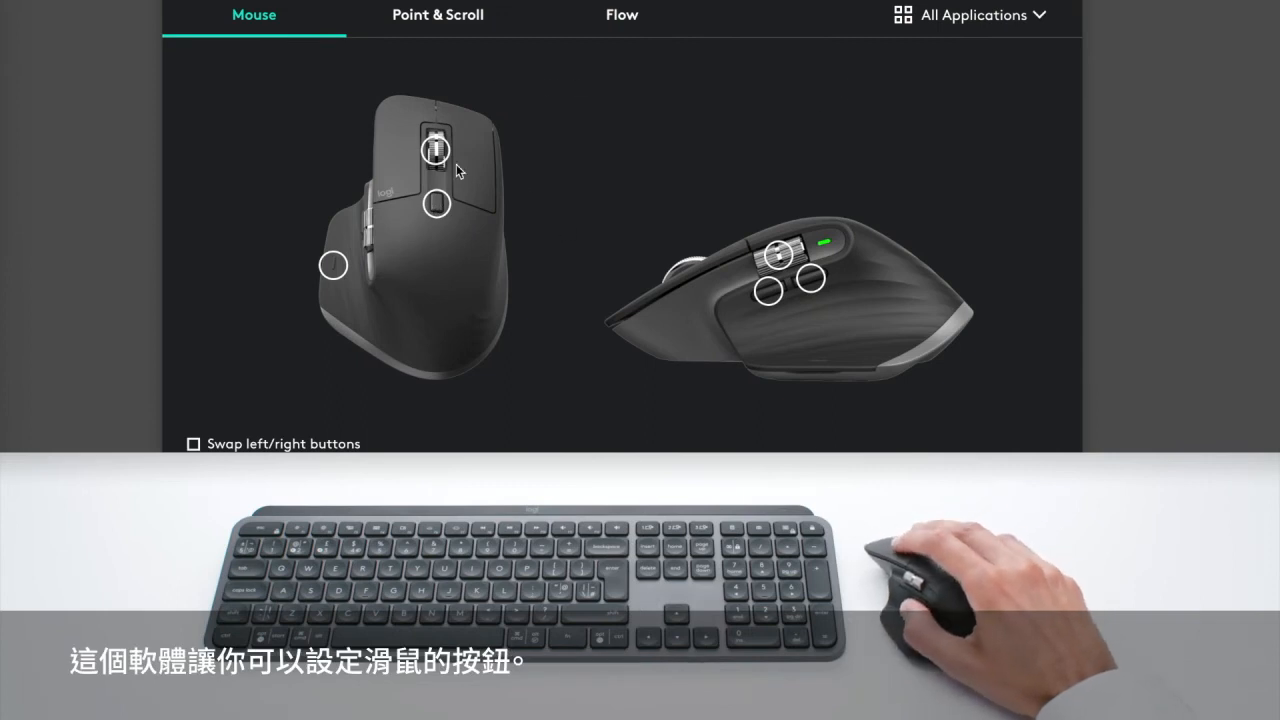
mouse_move(333, 266)
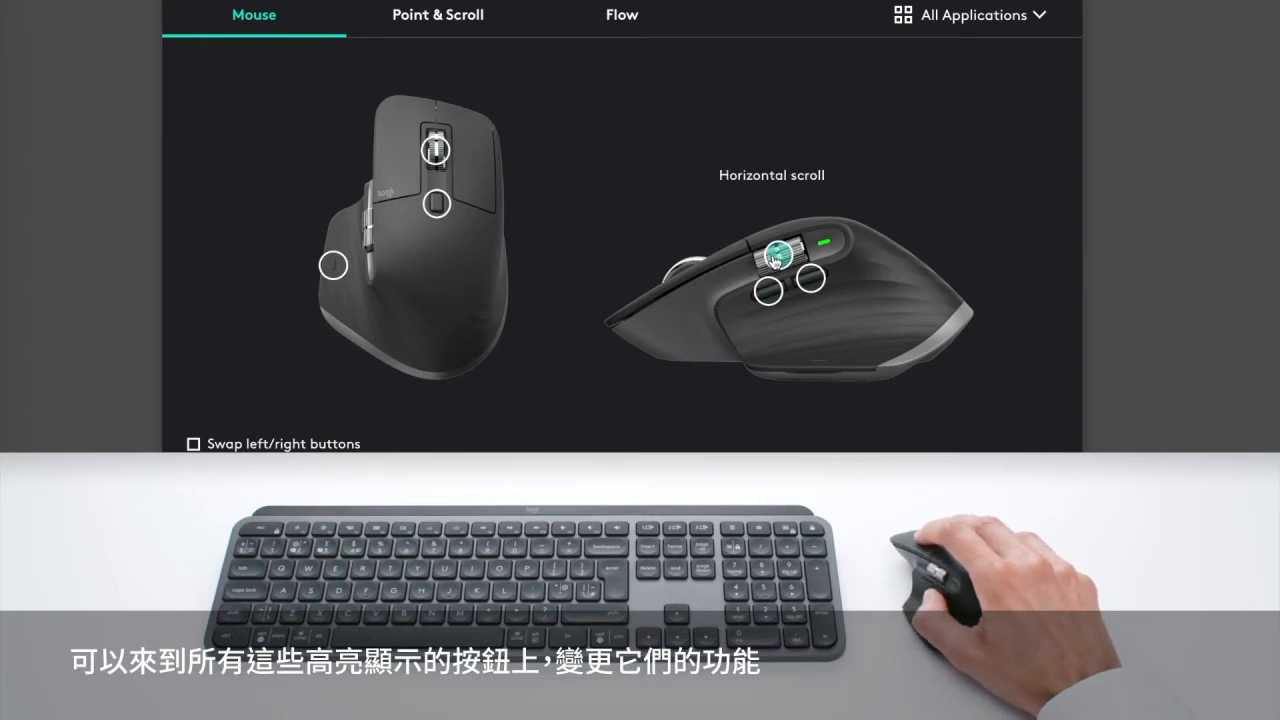
mouse_move(850, 116)
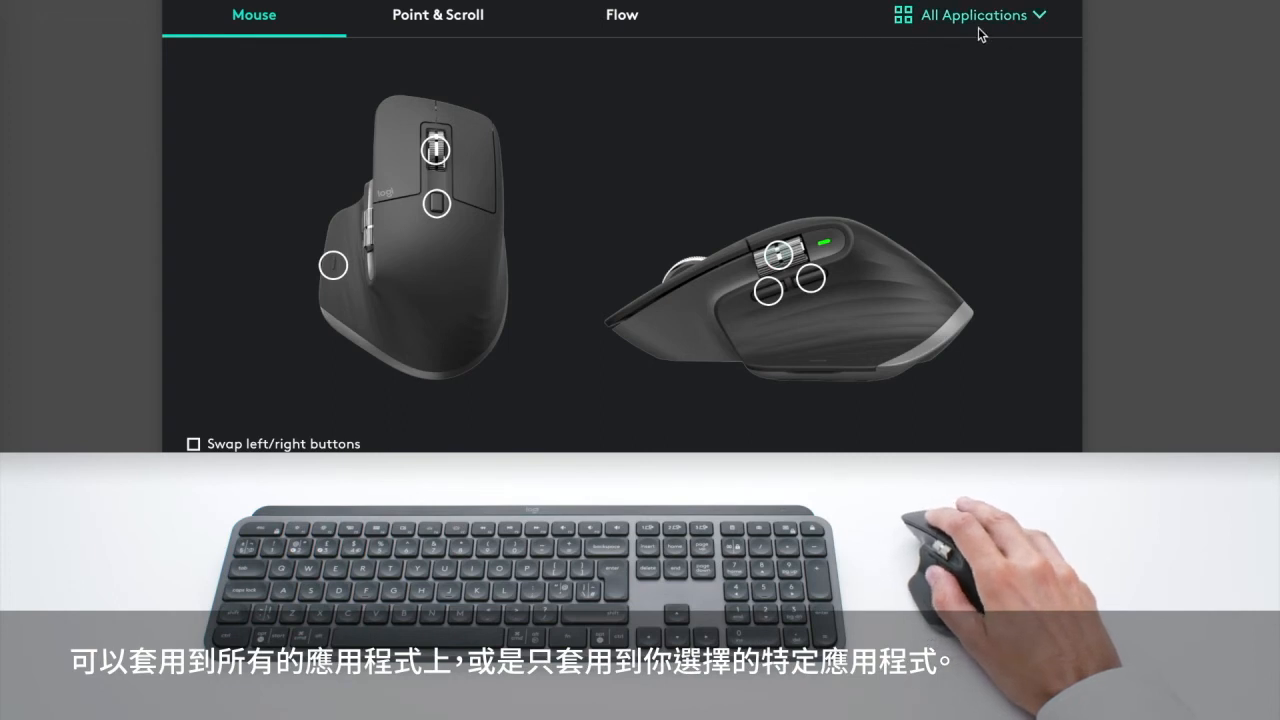
Show the All Applications list of per-application mouse profiles on the Mouse tab.
left_click(982, 15)
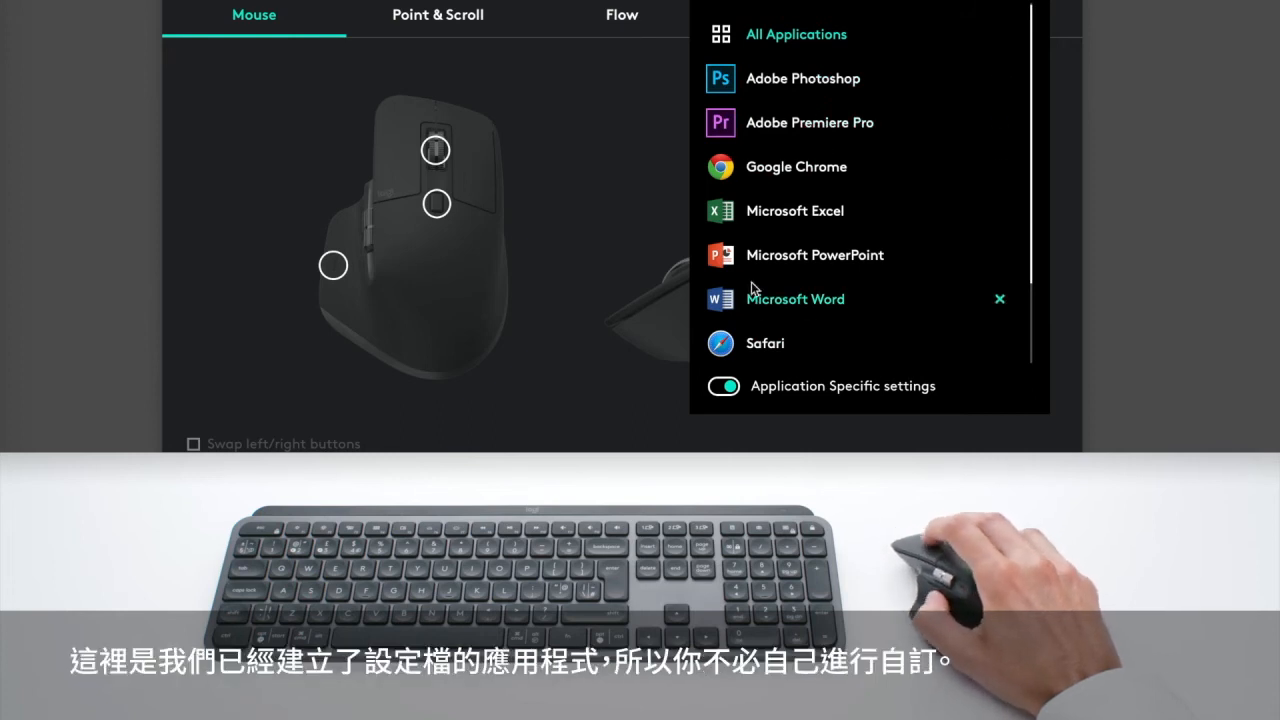
mouse_move(797, 90)
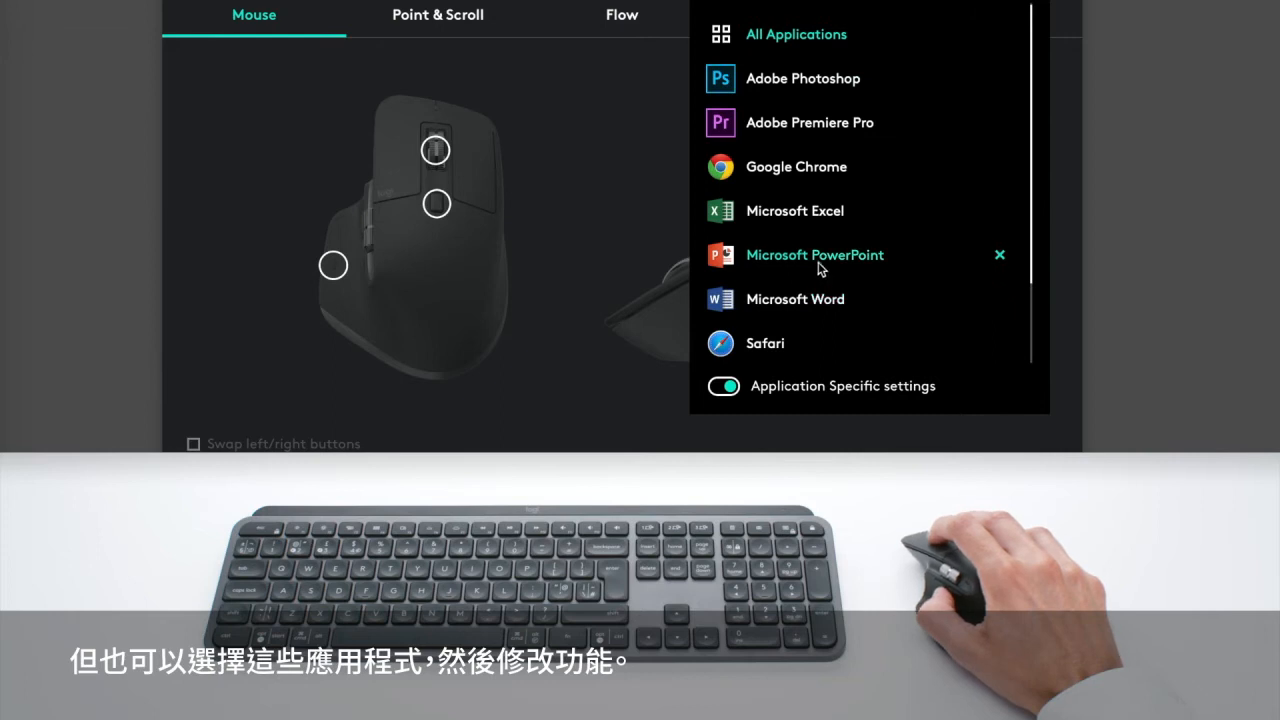
Select Microsoft PowerPoint from the application list for its own button profile.
left_click(814, 254)
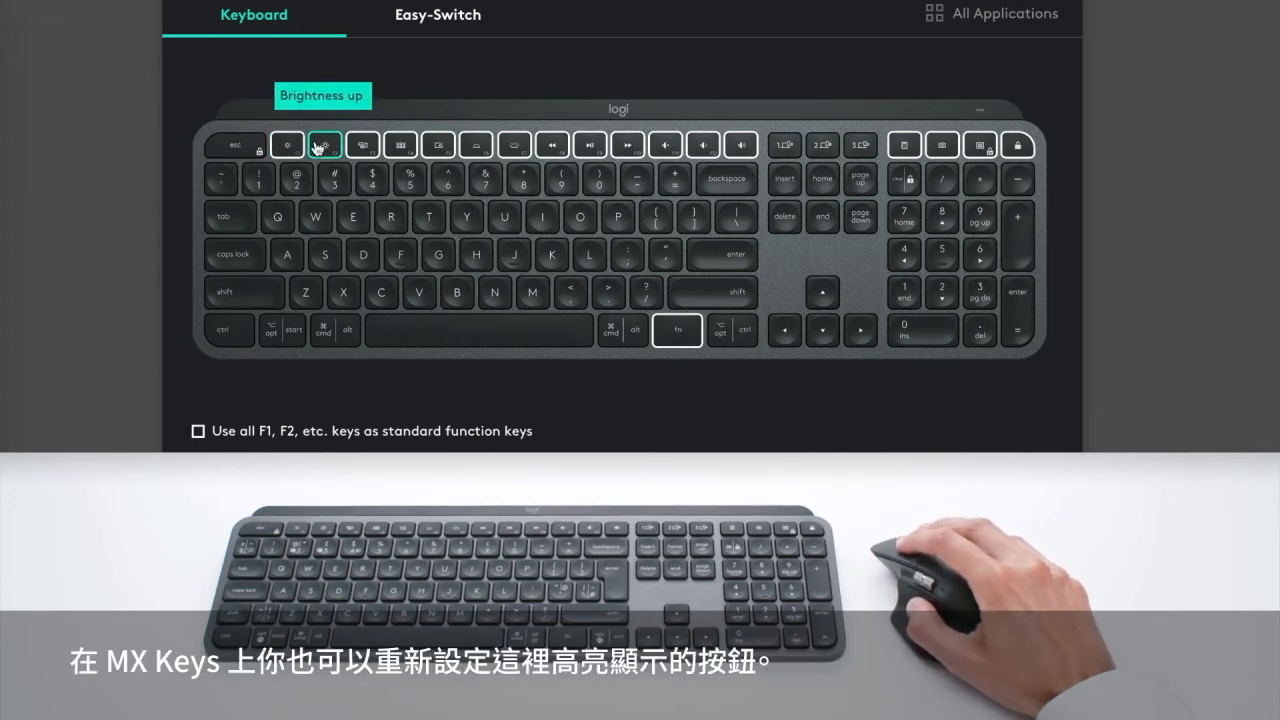
mouse_move(475, 144)
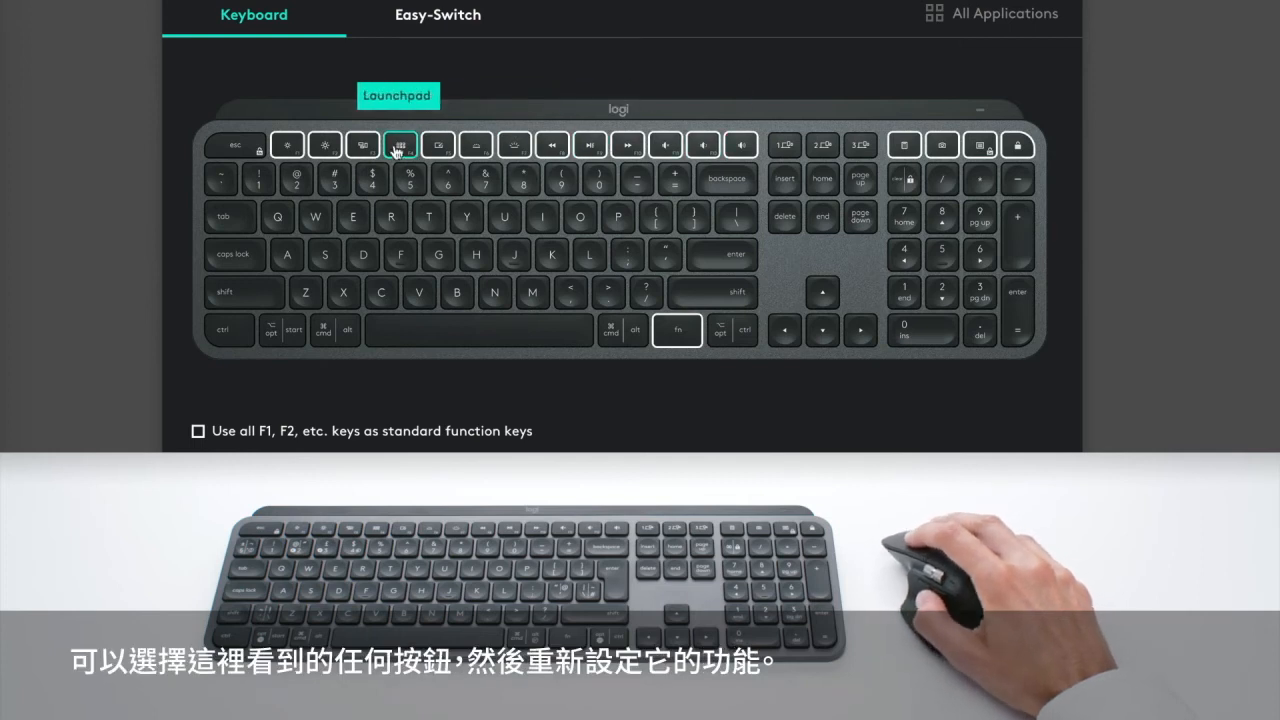
mouse_move(740, 144)
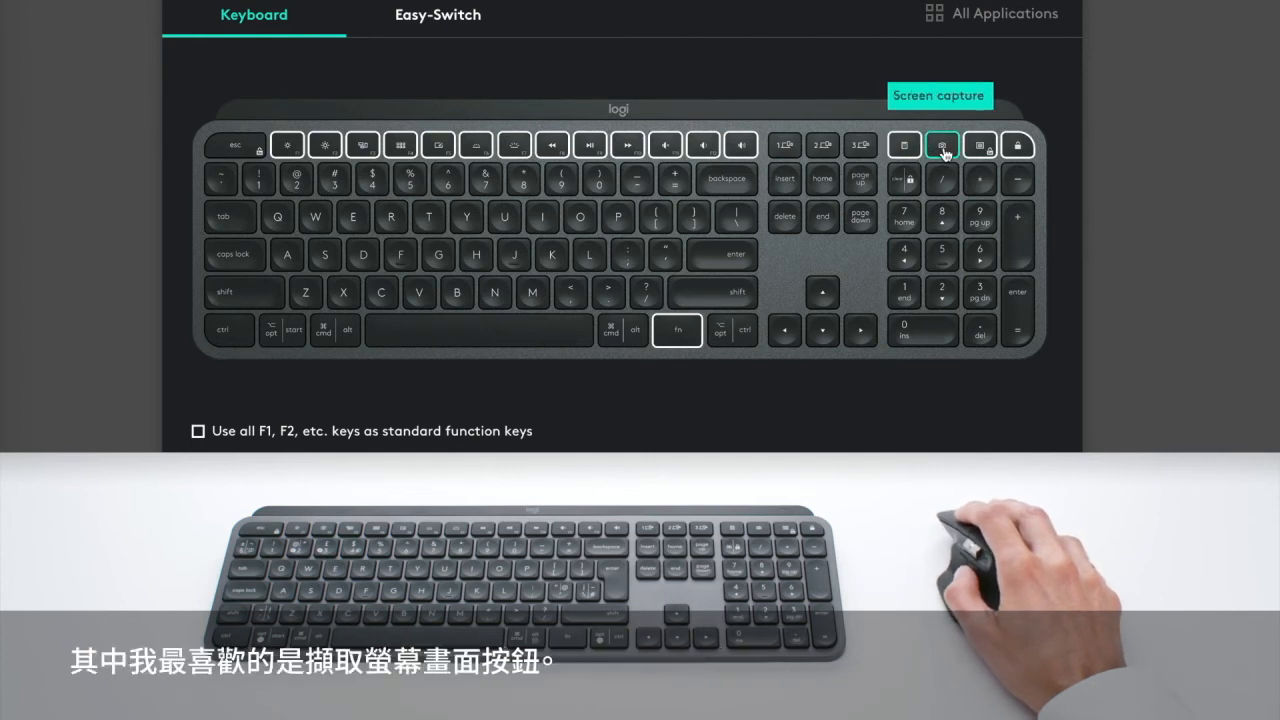
Assign the MX Keys screen capture key to Screen capture, Region, Clipboard.
left_click(941, 144)
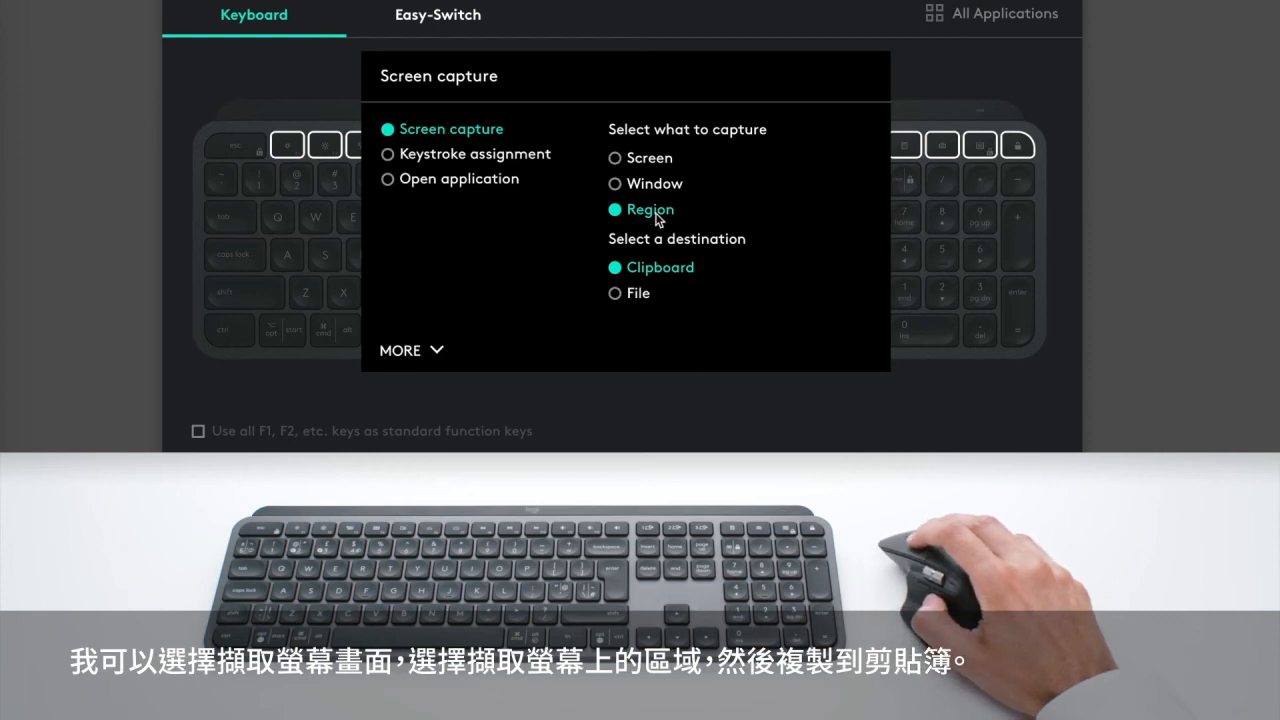
mouse_move(683, 277)
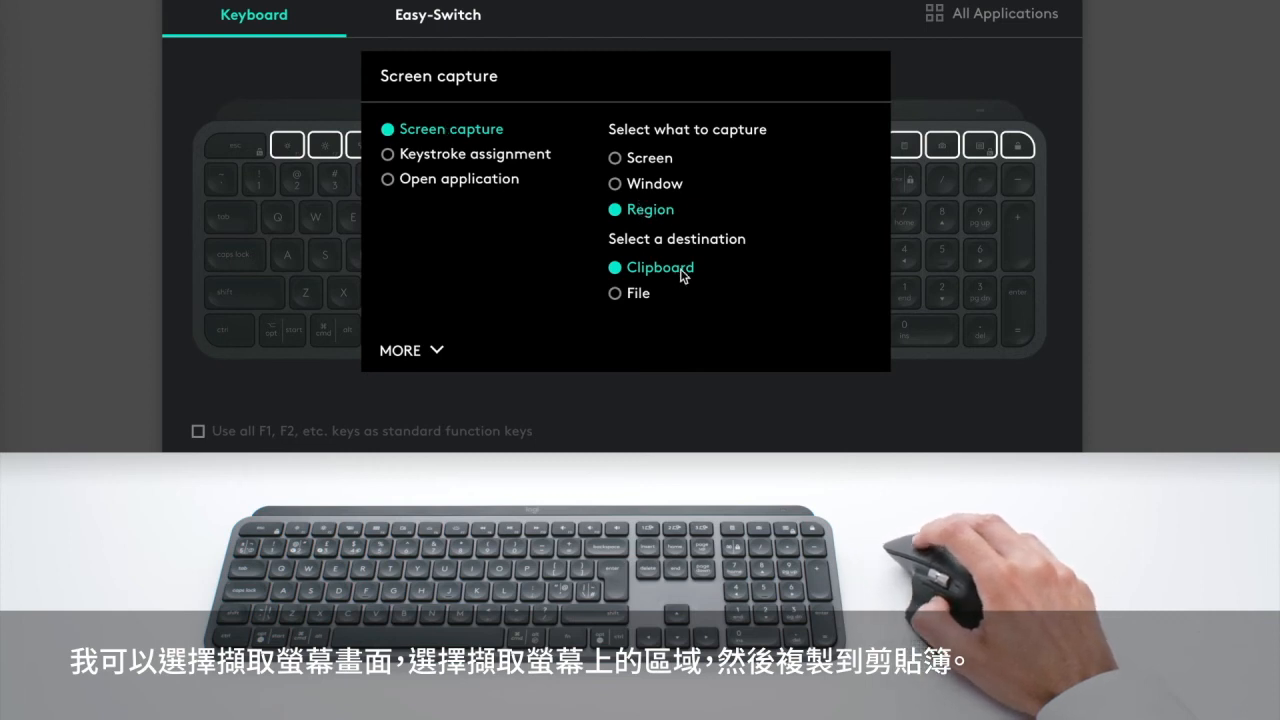